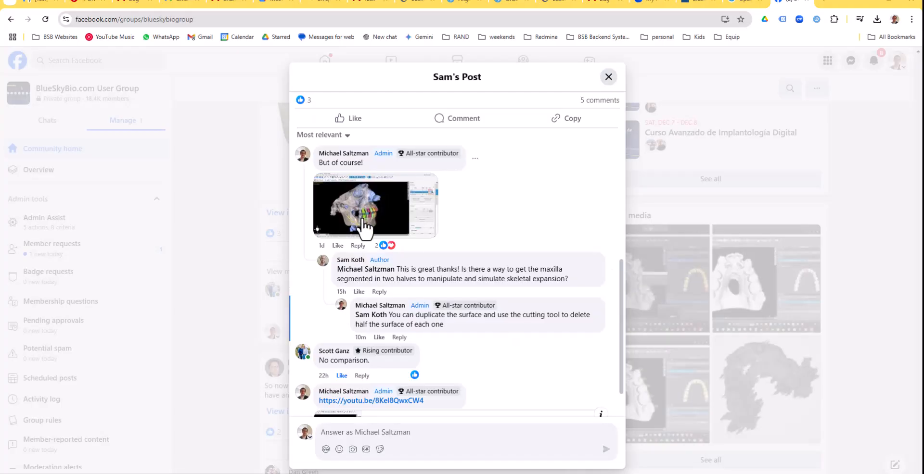
Step: Open the admin reply's attached dental-model screenshot at full size in the photo viewer
left_click(375, 208)
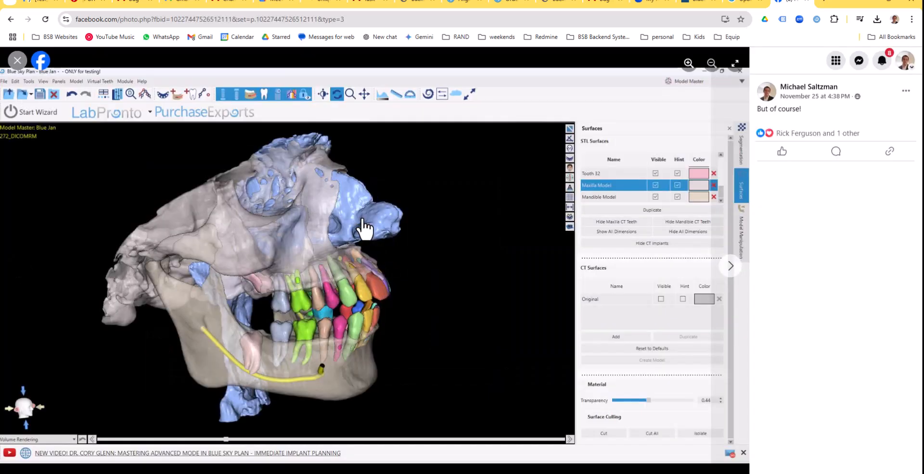
mouse_move(345, 345)
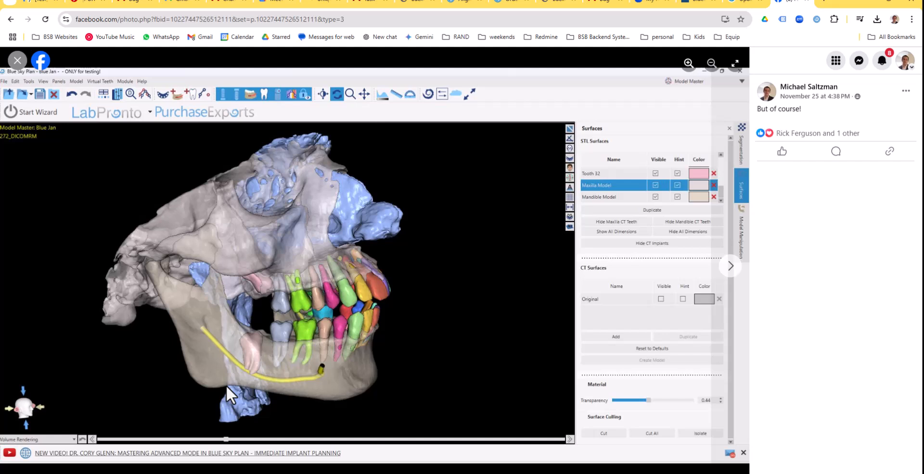
mouse_move(350, 353)
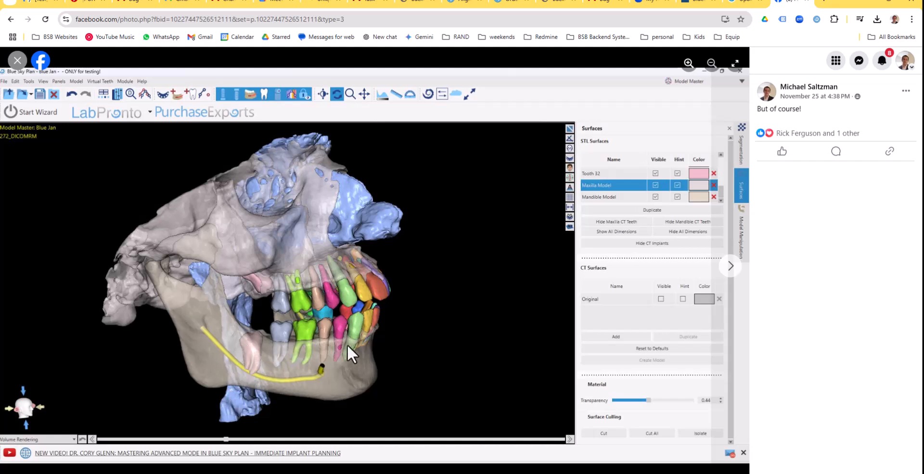
mouse_move(347, 386)
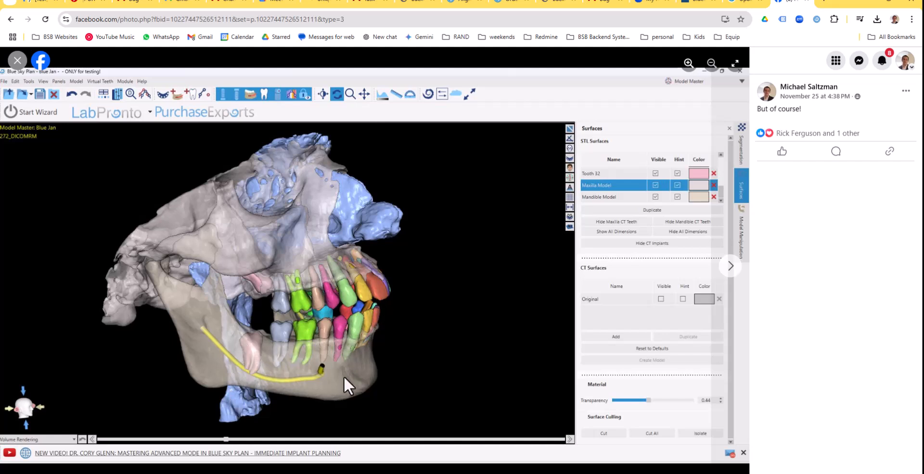
mouse_move(335, 397)
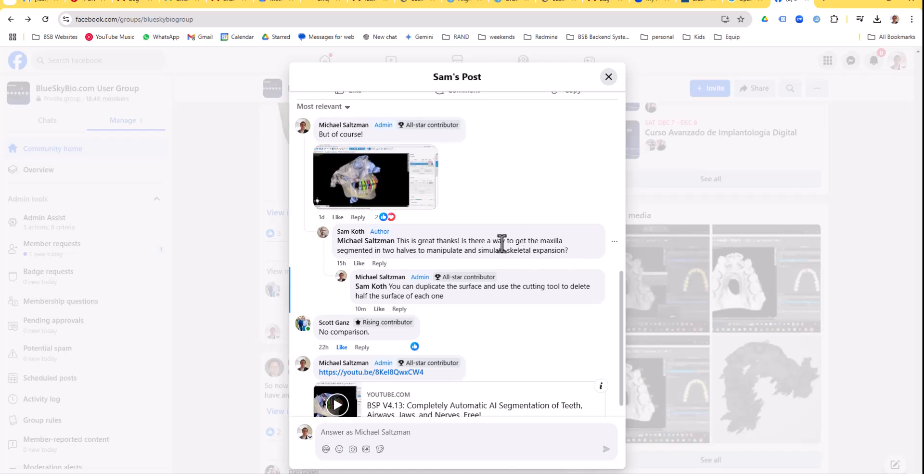
mouse_move(410, 253)
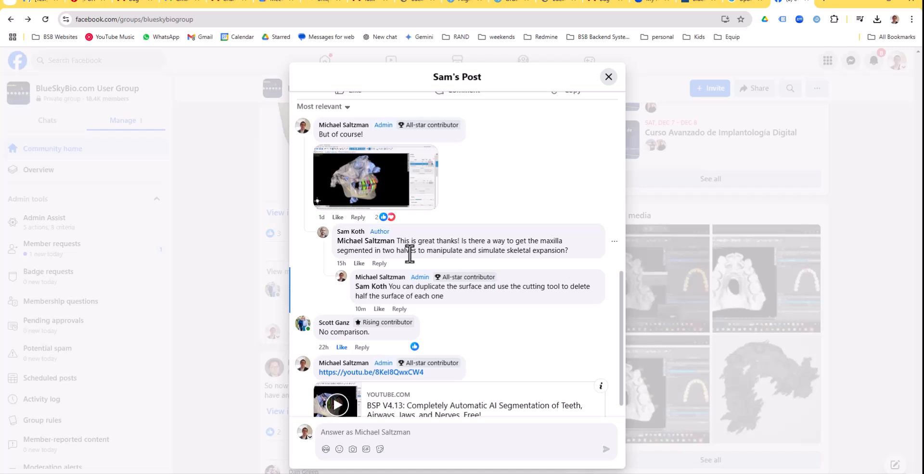
mouse_move(410, 252)
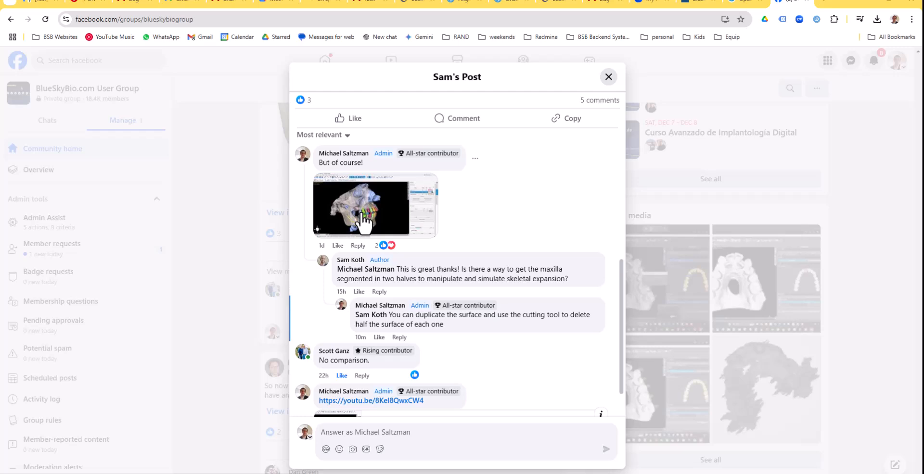
left_click(375, 205)
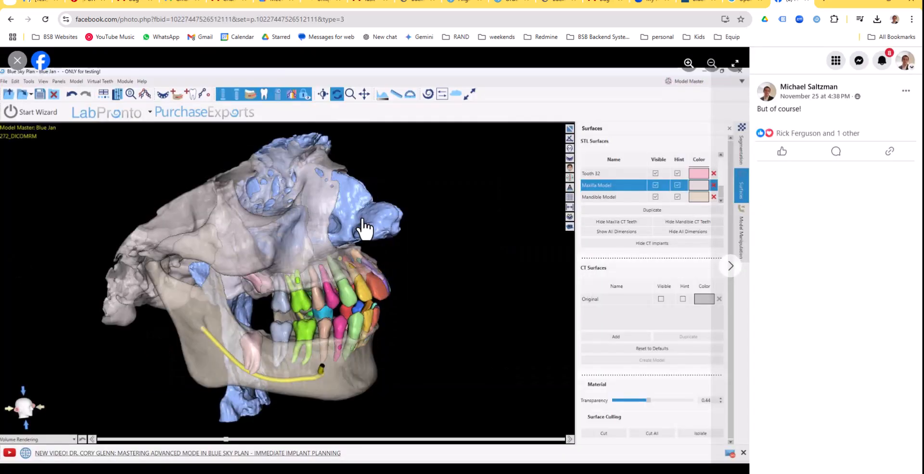
mouse_move(344, 377)
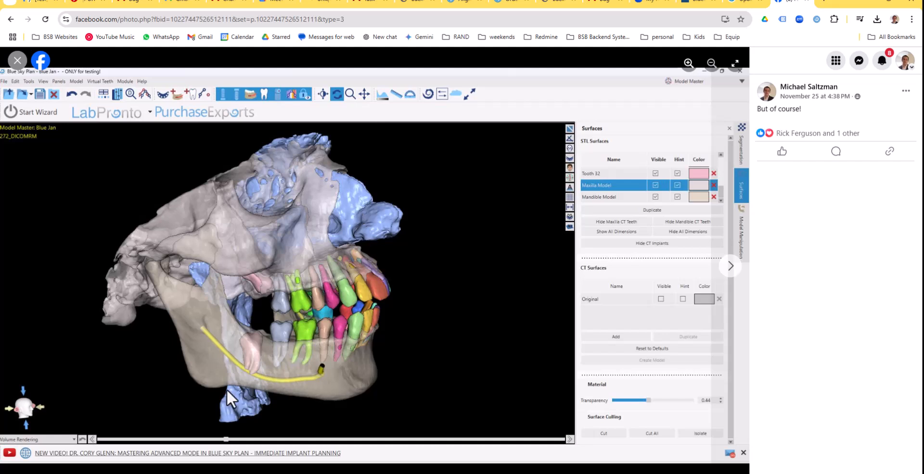
mouse_move(350, 353)
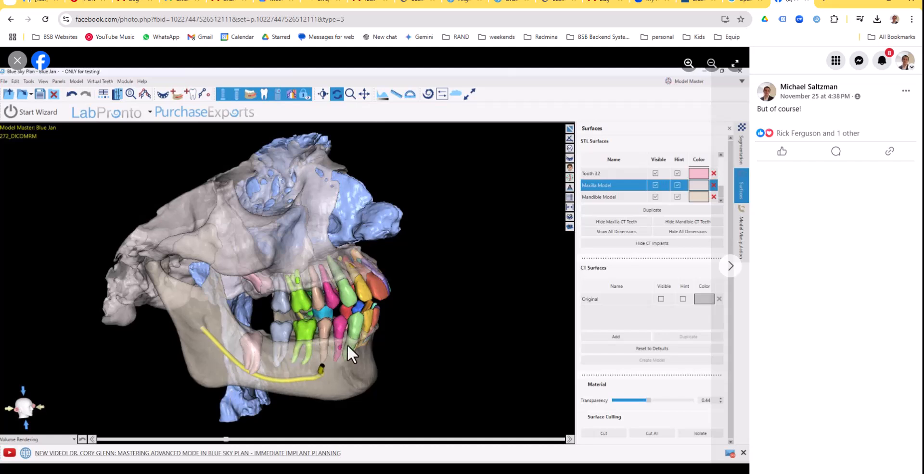
mouse_move(350, 336)
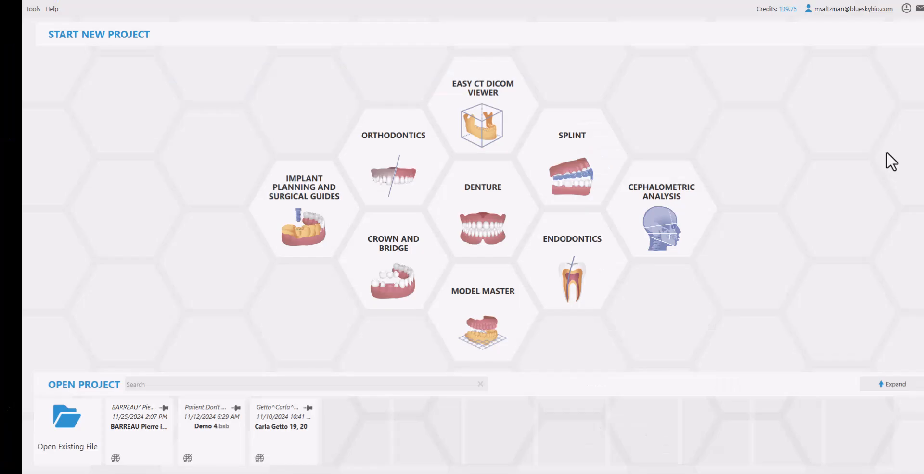
mouse_move(877, 216)
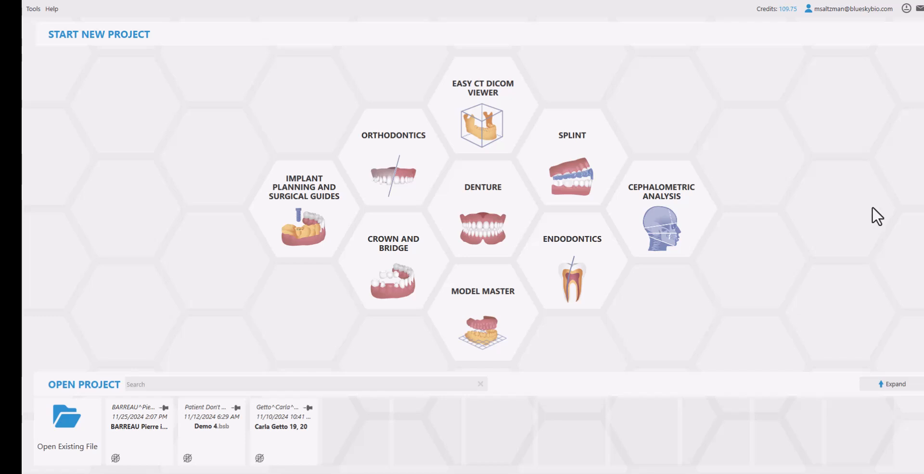
mouse_move(487, 376)
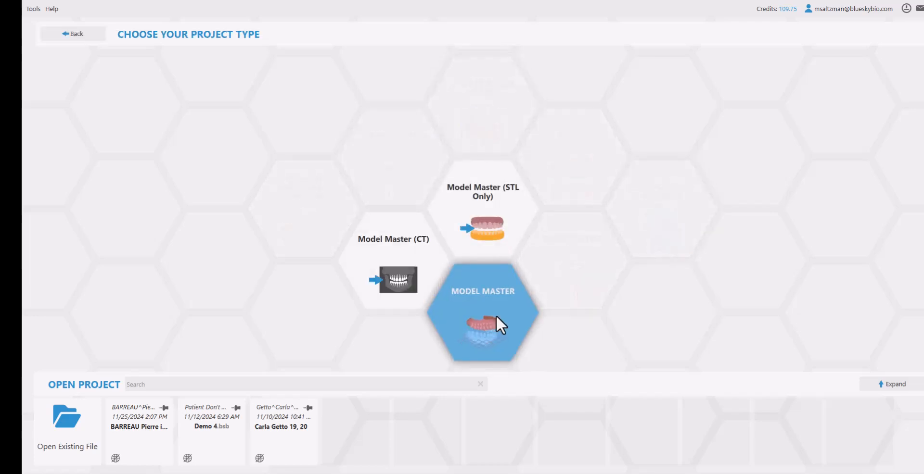
Step: Choose the Model Master (CT) project type from the start screen
left_click(482, 322)
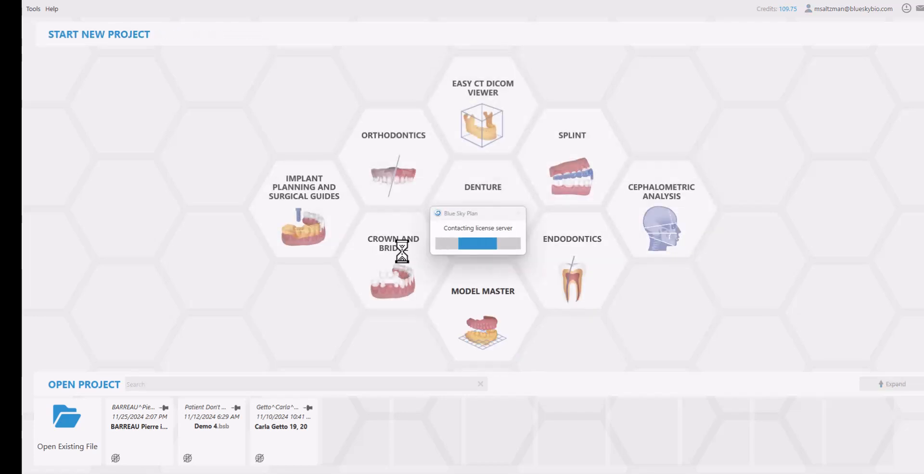
left_click(482, 327)
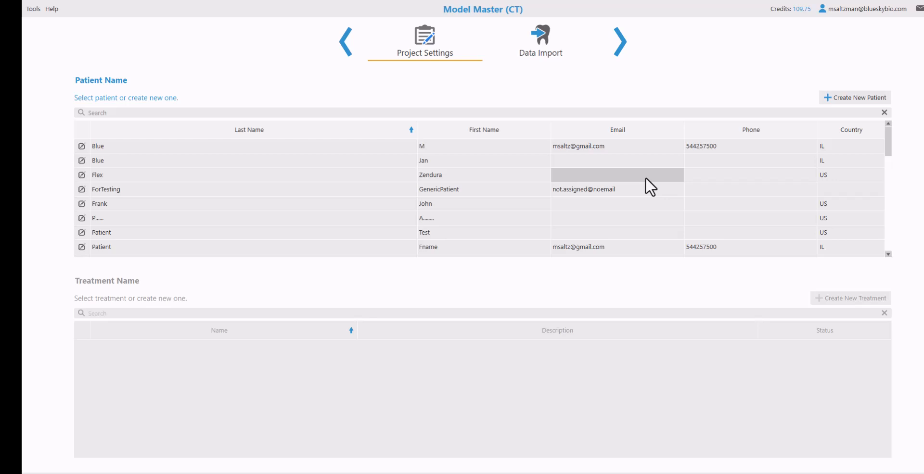
mouse_move(162, 189)
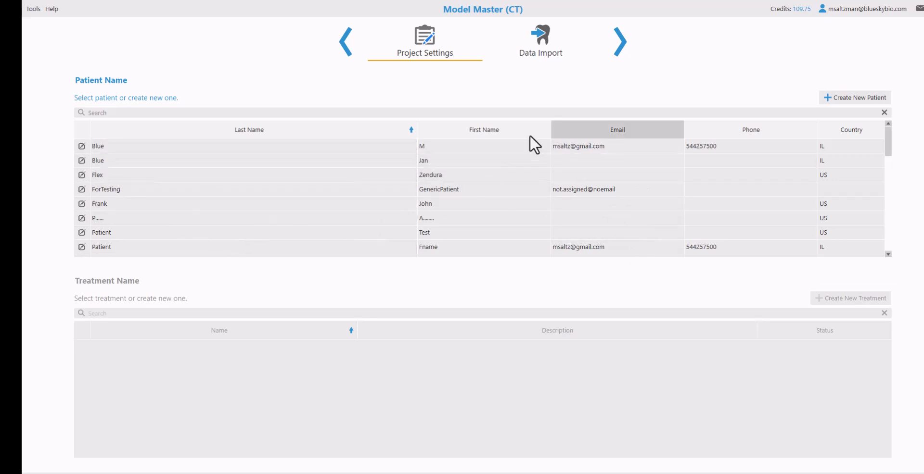
mouse_move(456, 190)
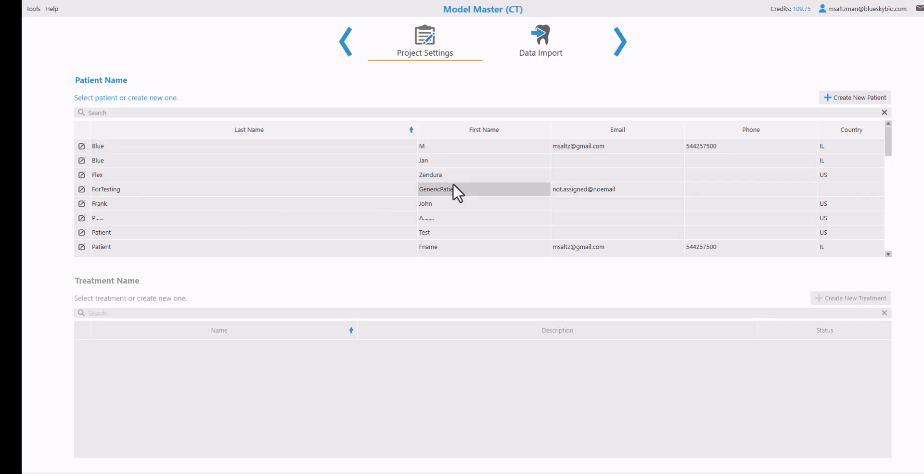
mouse_move(558, 165)
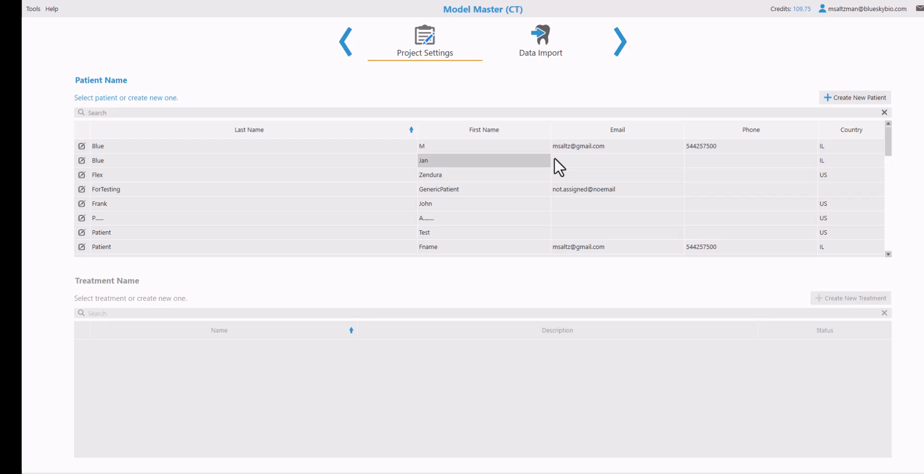
Step: Dismiss the Add Patient form and select the existing patient with its one saved treatment
left_click(855, 97)
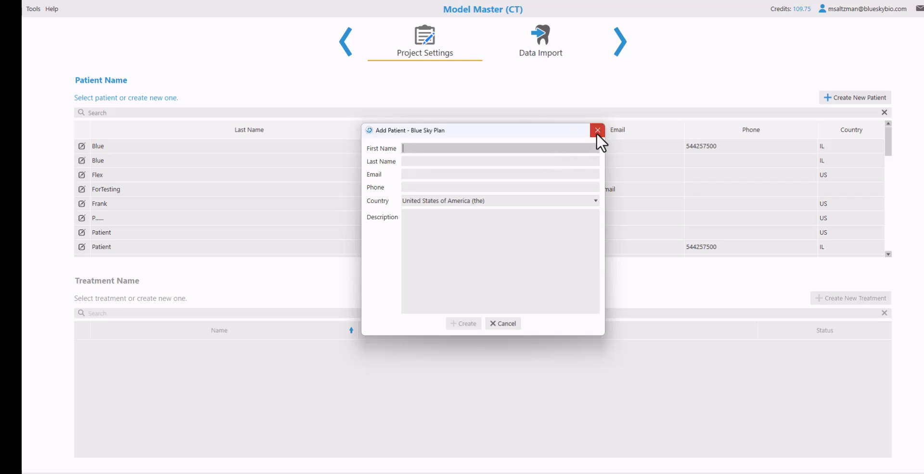
left_click(596, 130)
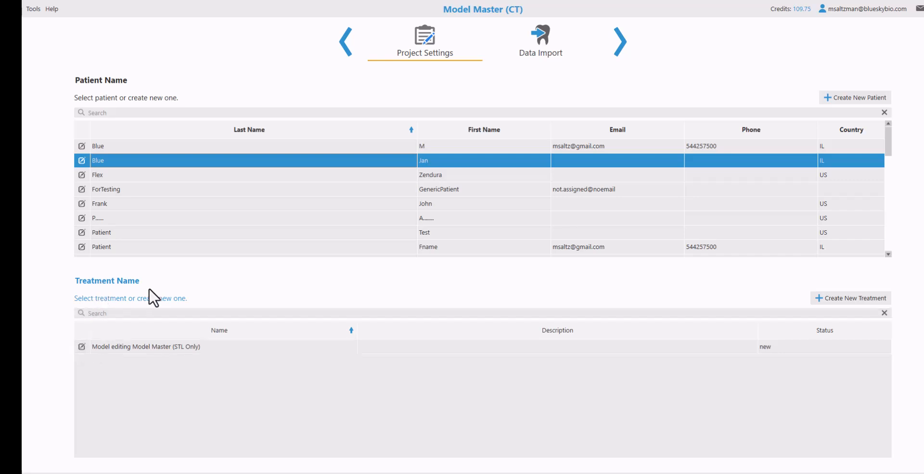
mouse_move(128, 383)
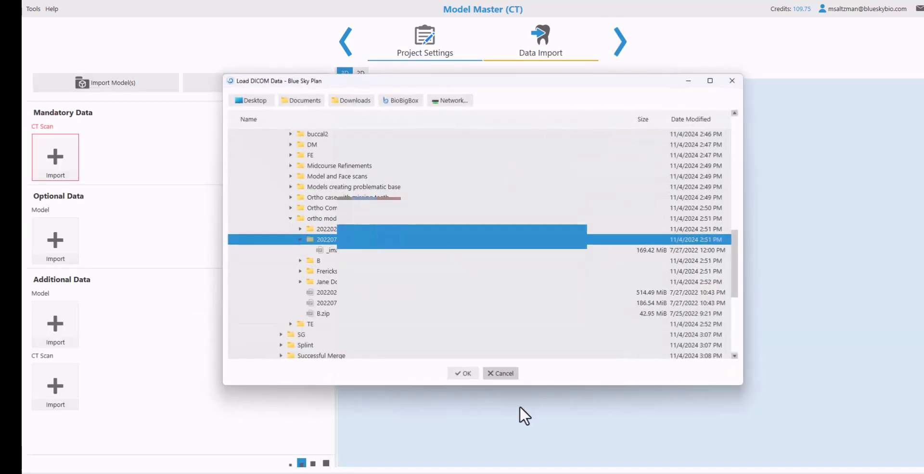
Step: Load the patient's CT DICOM series and accept the default volume alignment to get the 3D skull
left_click(330, 251)
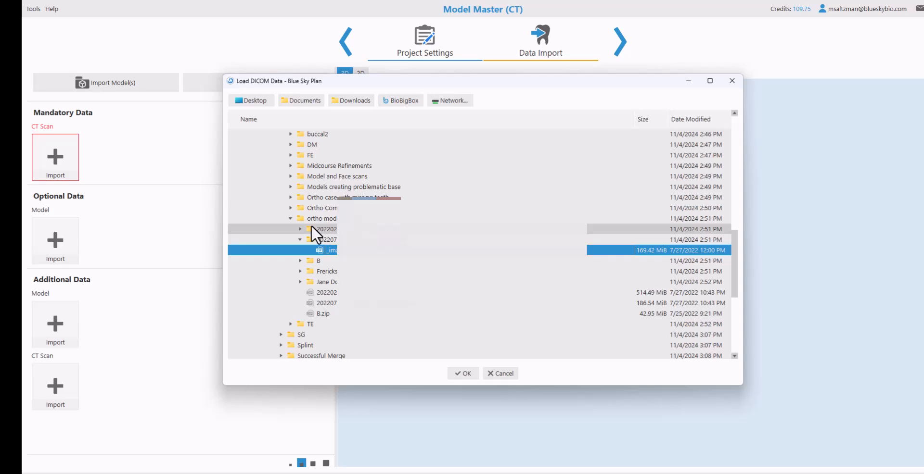
left_click(463, 373)
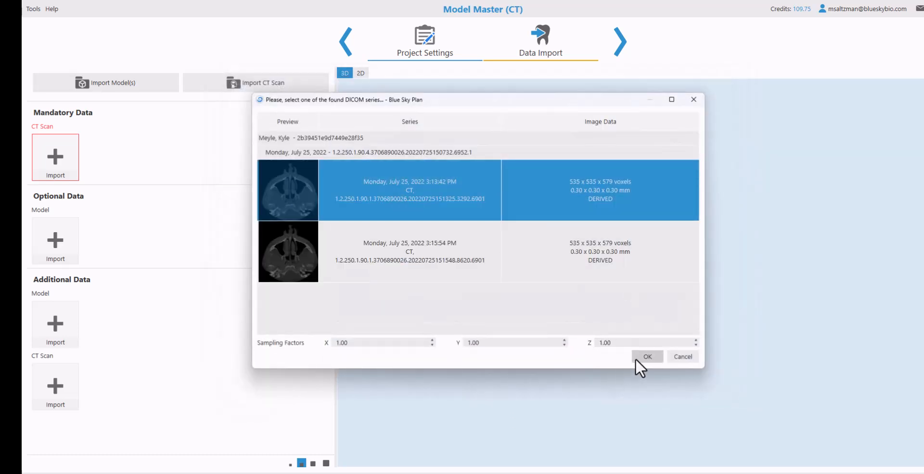
left_click(646, 357)
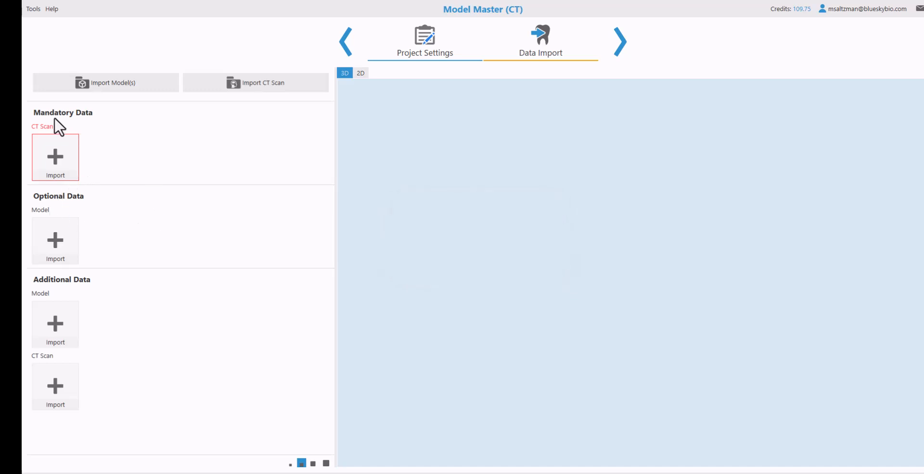
left_click(55, 158)
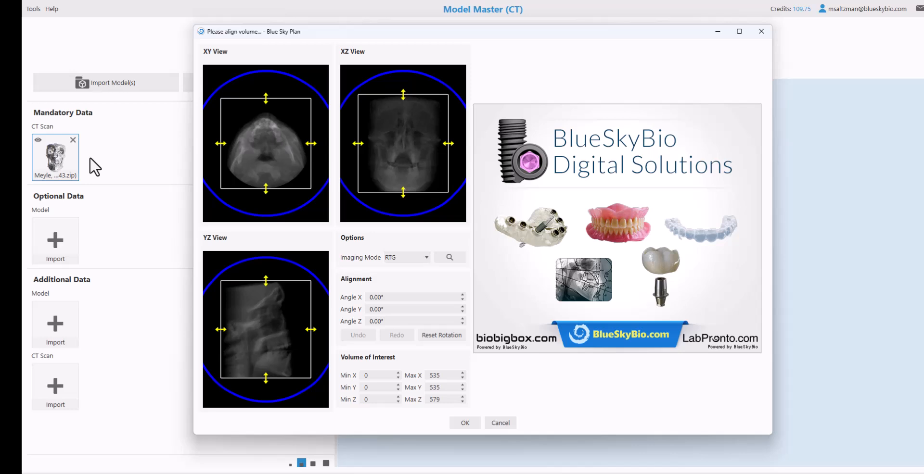
mouse_move(58, 327)
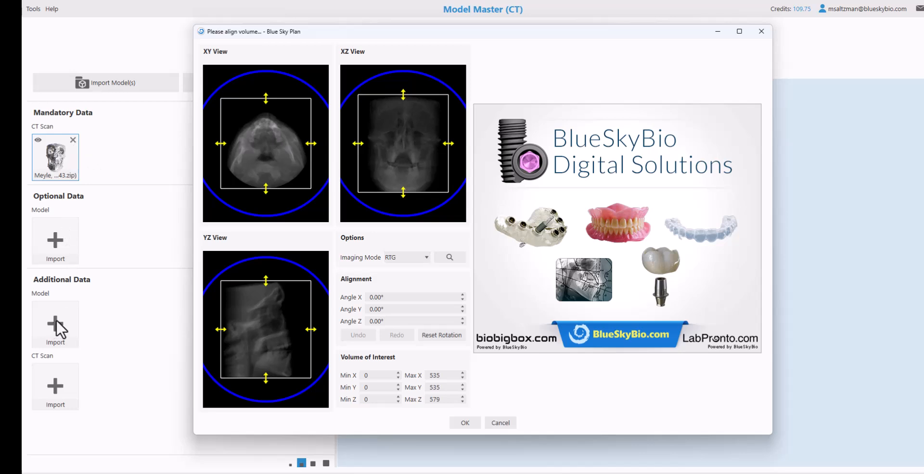
mouse_move(268, 295)
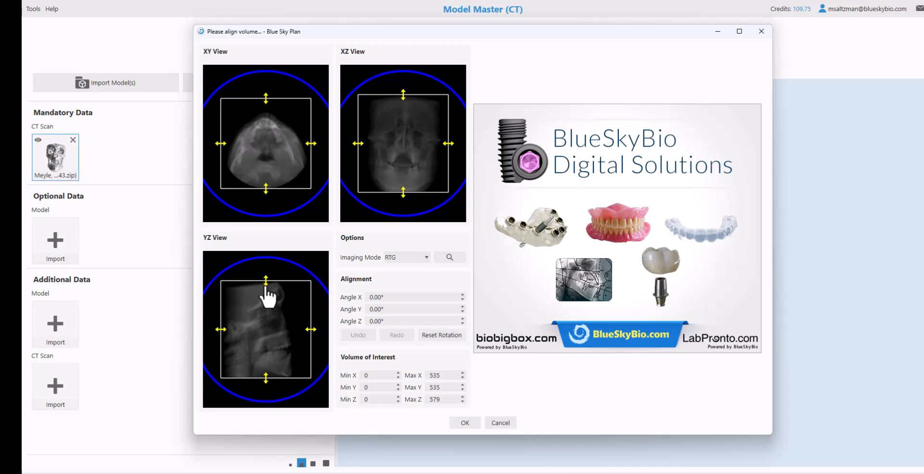
mouse_move(311, 277)
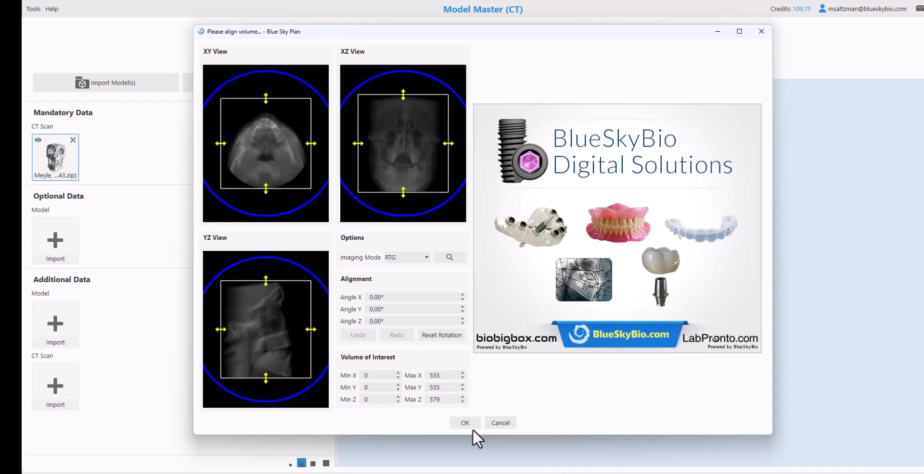
left_click(464, 422)
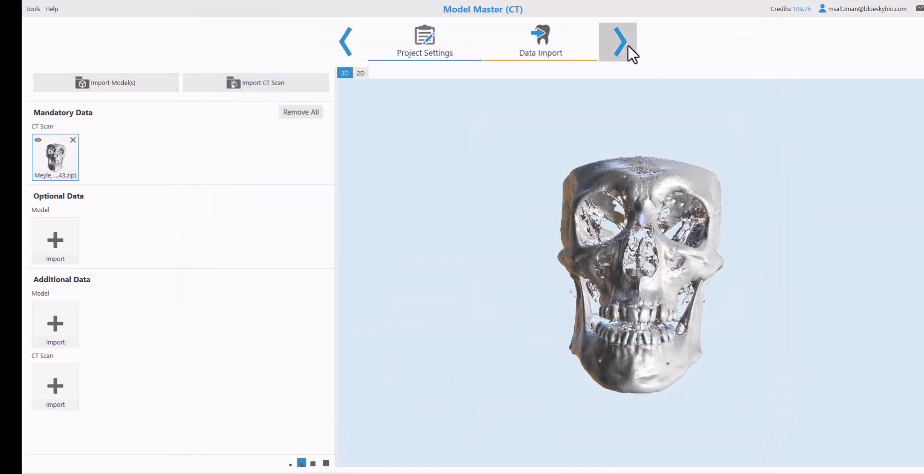
Step: Enter the main workspace without importing additional surfaces and orbit the skull to an oblique view
left_click(617, 41)
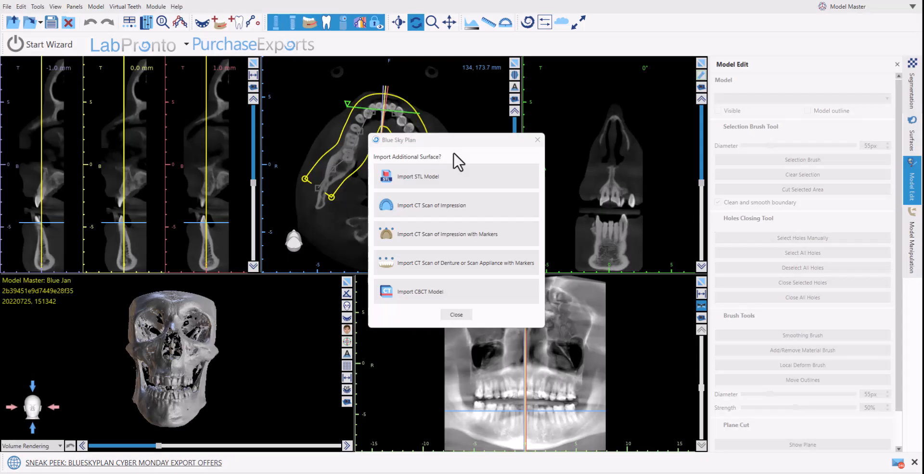
mouse_move(458, 121)
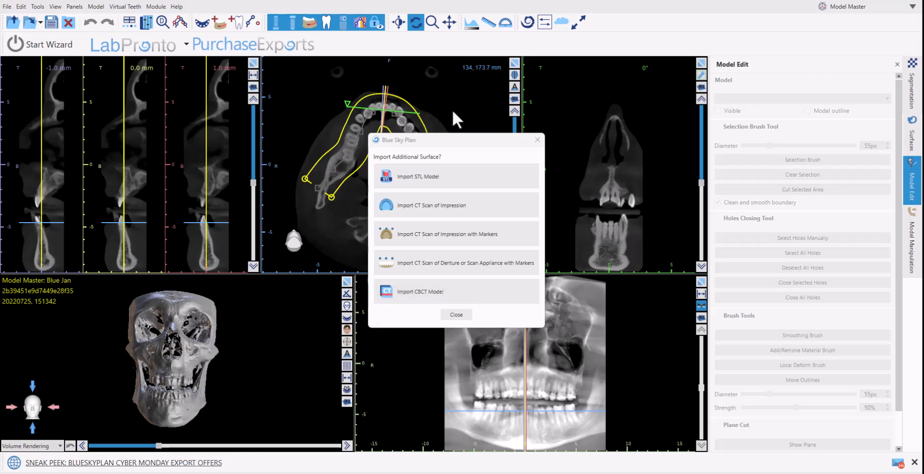
mouse_move(119, 360)
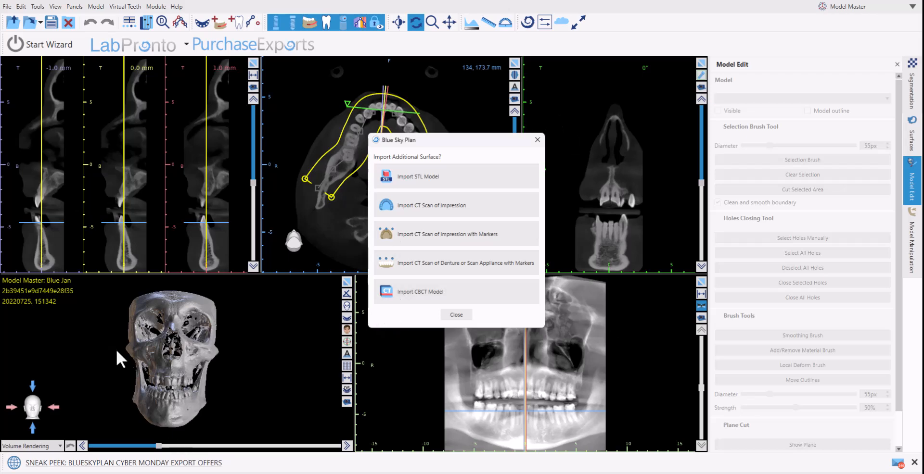
mouse_move(536, 141)
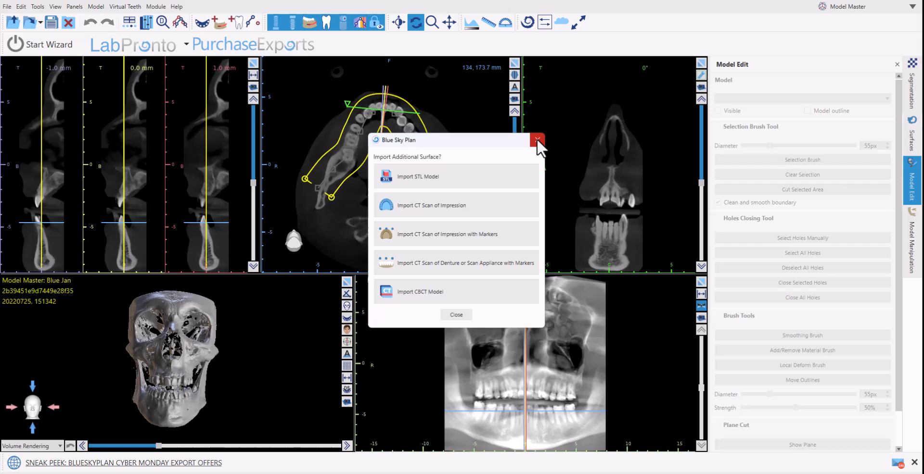
left_click(536, 141)
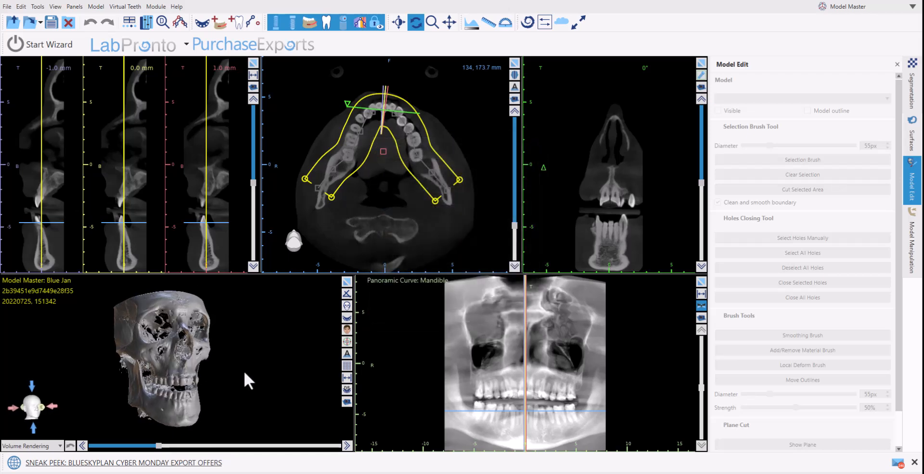
left_click_drag(247, 380, 303, 388)
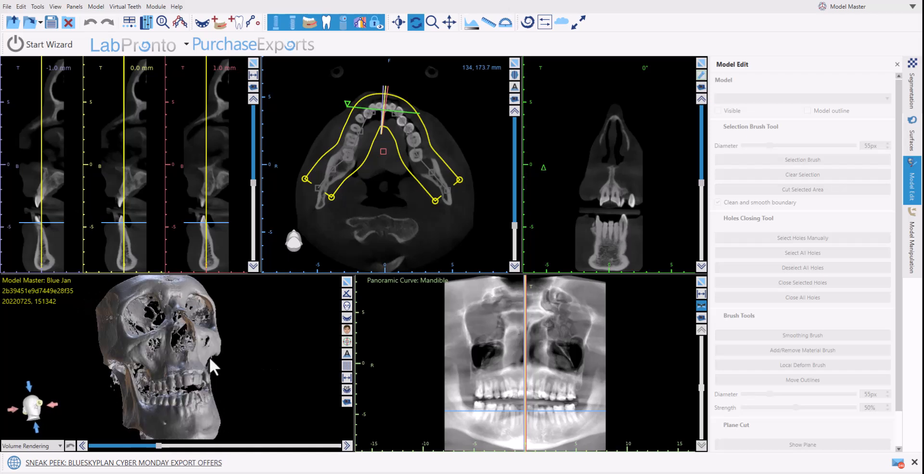
left_click_drag(212, 369, 256, 404)
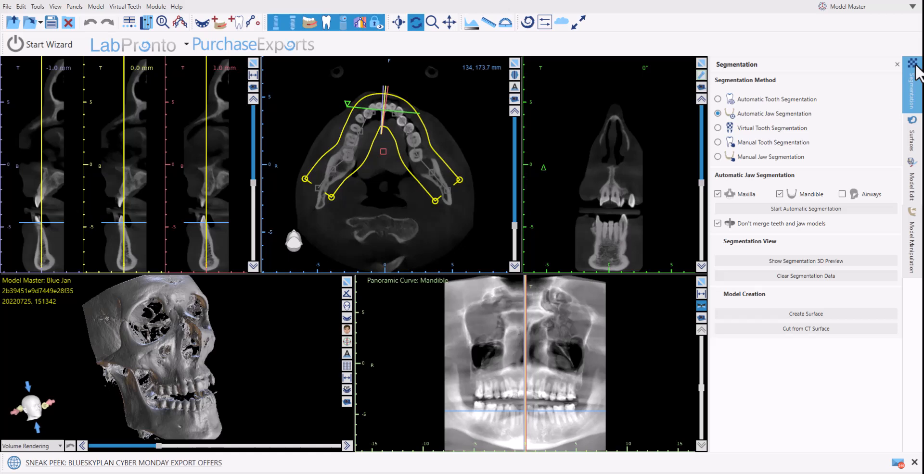
Step: Show the list of available workspace panels to reach the Segmentation panel
left_click(145, 22)
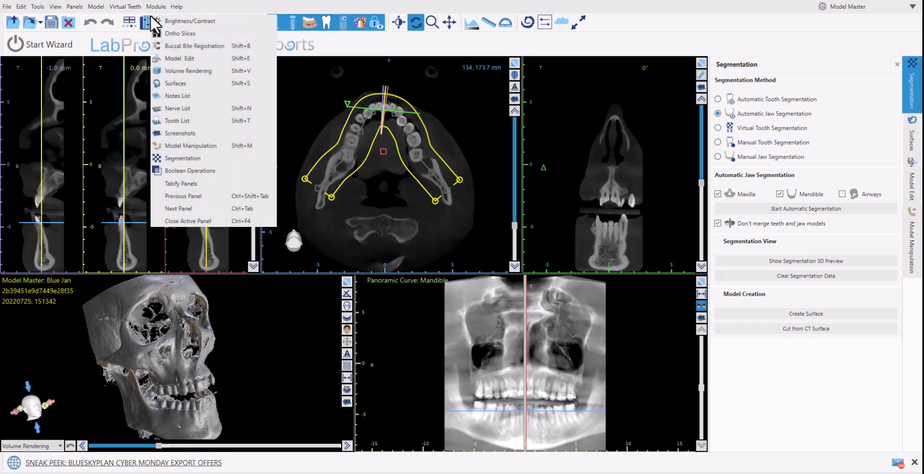
mouse_move(182, 157)
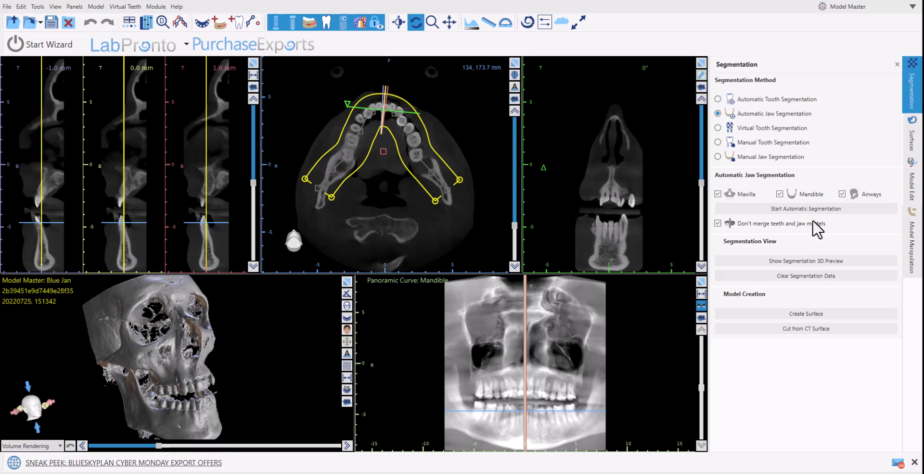
mouse_move(777, 236)
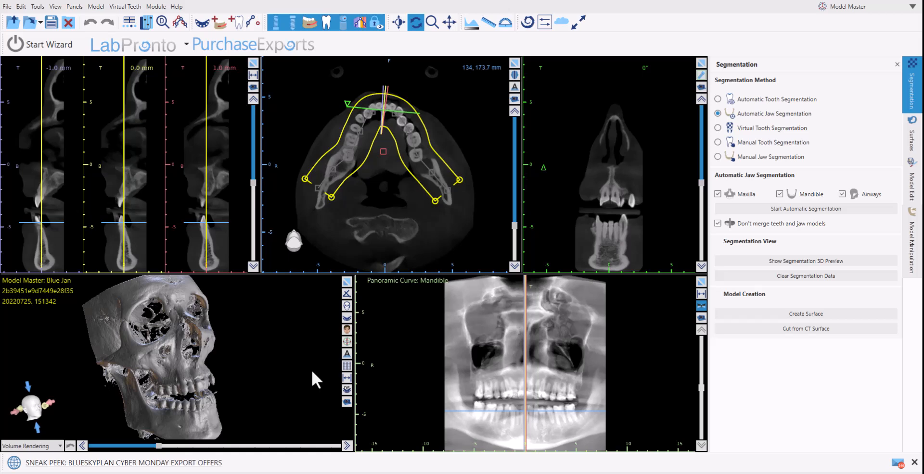
mouse_move(270, 377)
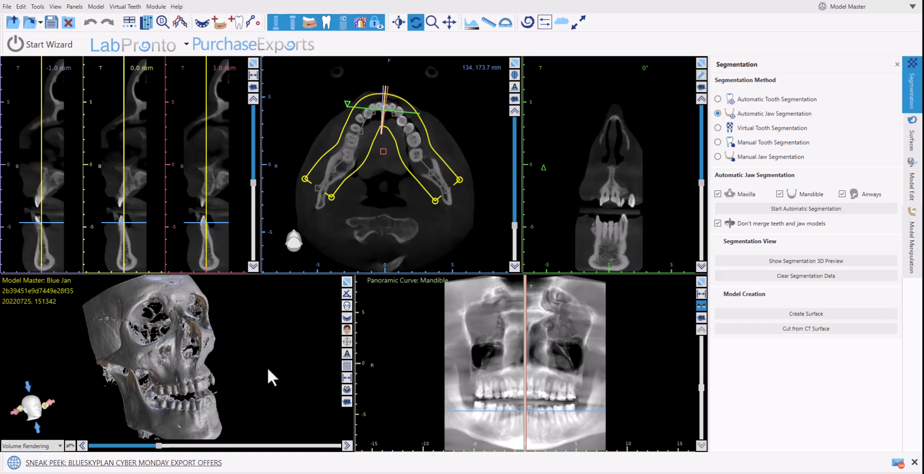
mouse_move(175, 380)
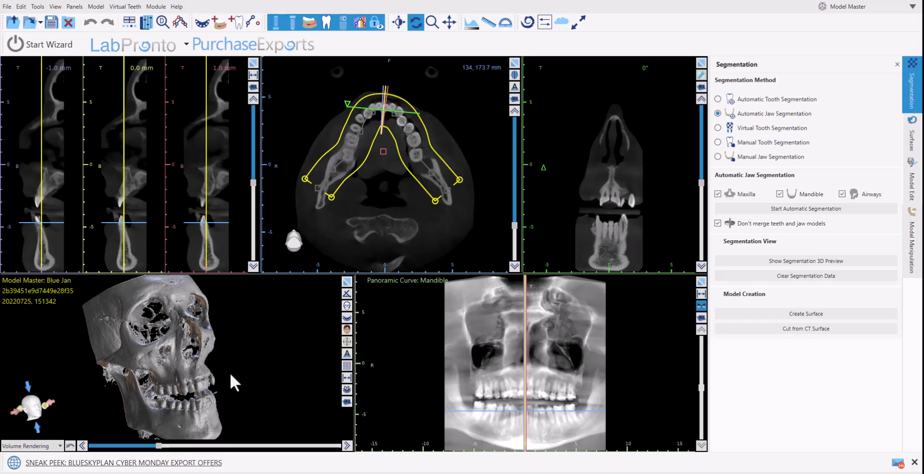
mouse_move(186, 427)
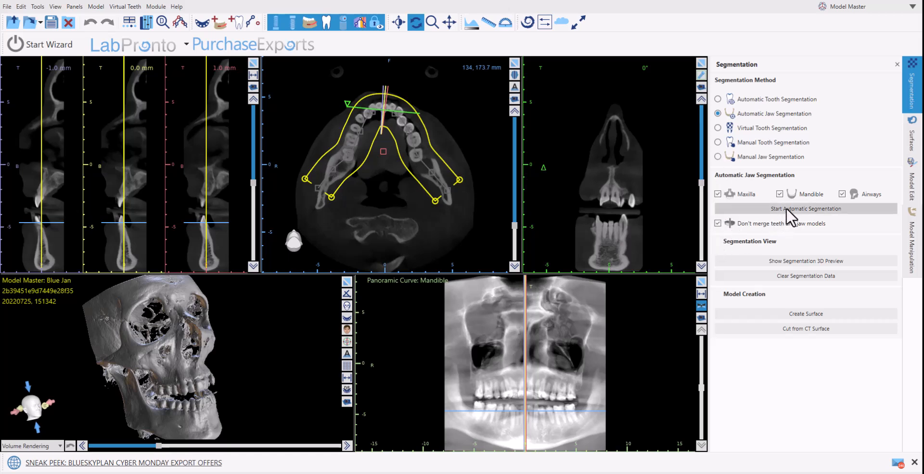
mouse_move(796, 211)
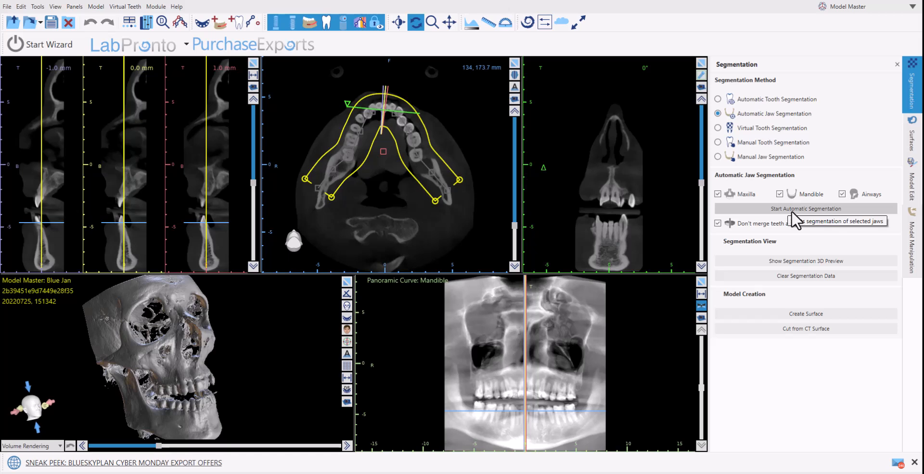
Step: Run automatic segmentation of maxilla, mandible and airways on the CT volume
left_click(805, 208)
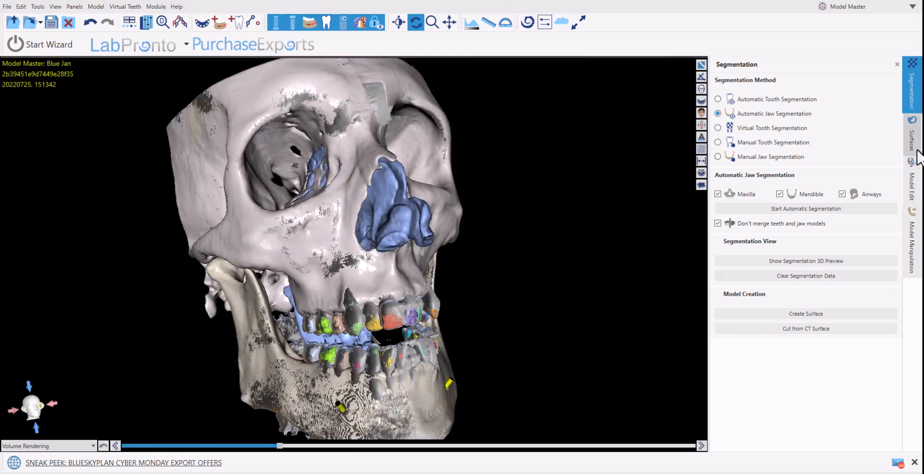
Step: Show the STL Surfaces list with each segmented tooth as its own coloured model
left_click(911, 132)
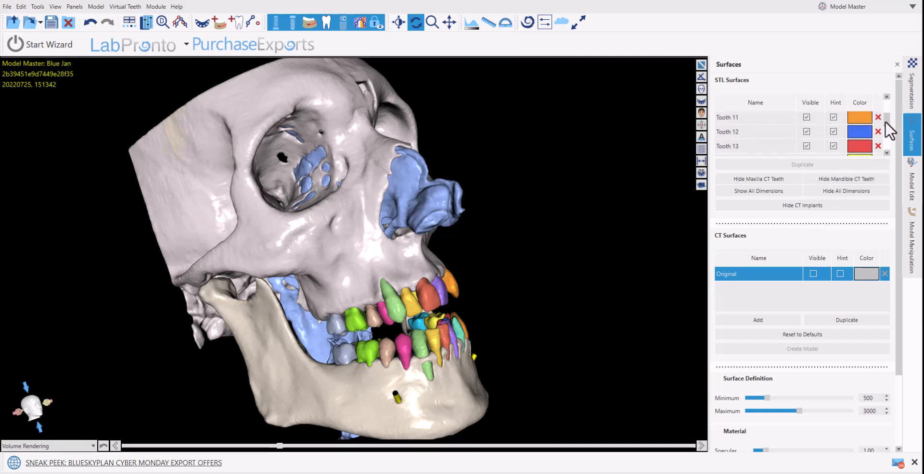
left_click(806, 139)
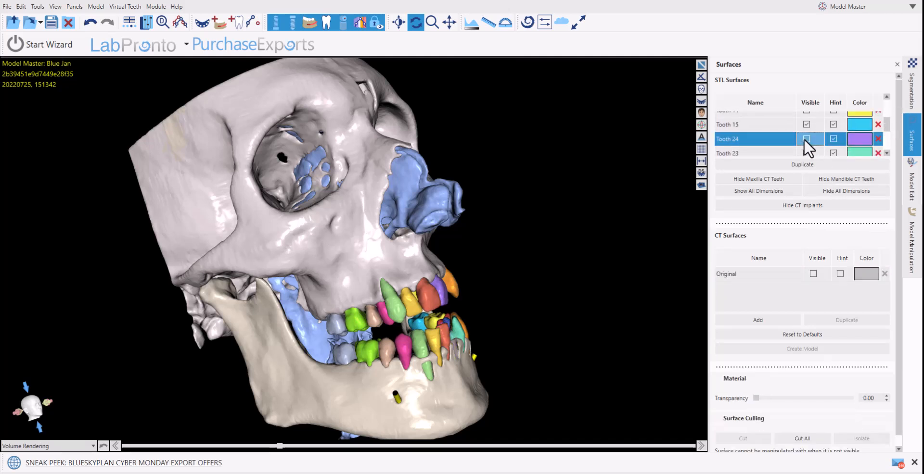
left_click(805, 138)
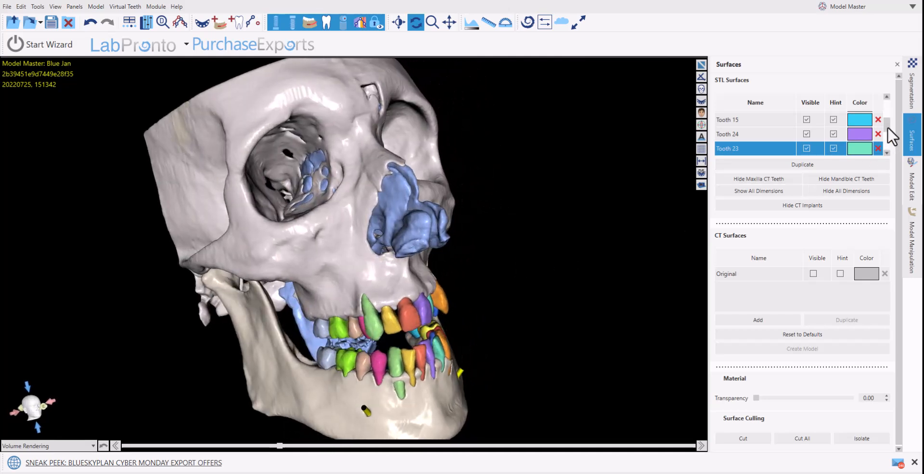
mouse_move(810, 102)
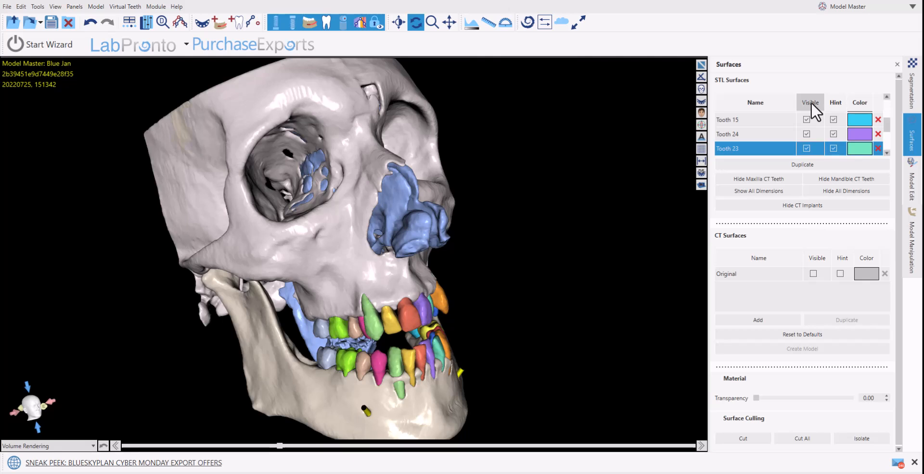
Step: Hide all surfaces except the maxilla and rotate it to face straight forward
left_click(809, 102)
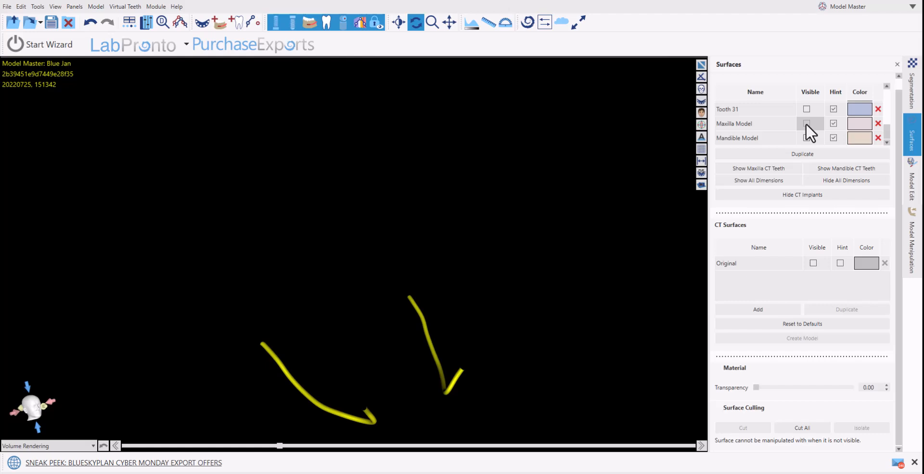
left_click(807, 124)
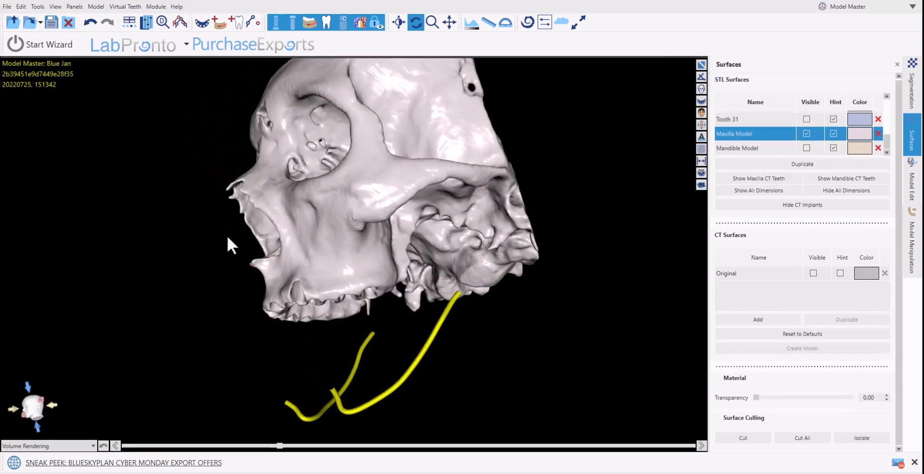
left_click_drag(230, 245, 625, 303)
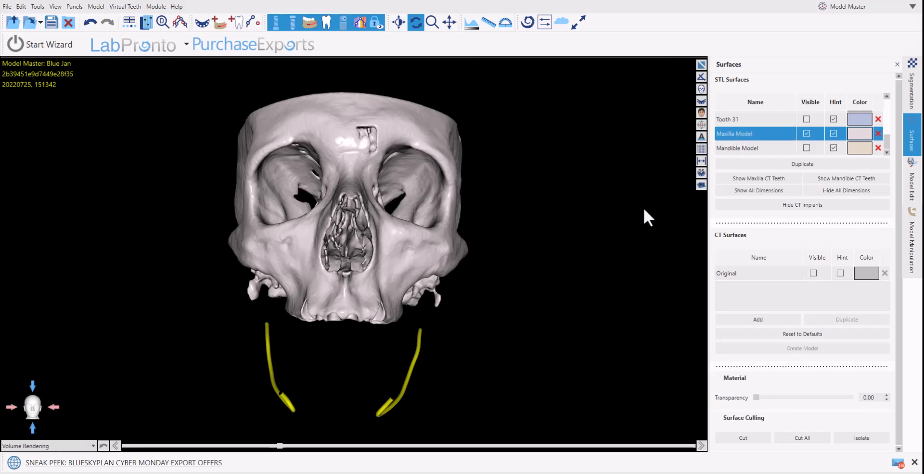
mouse_move(912, 189)
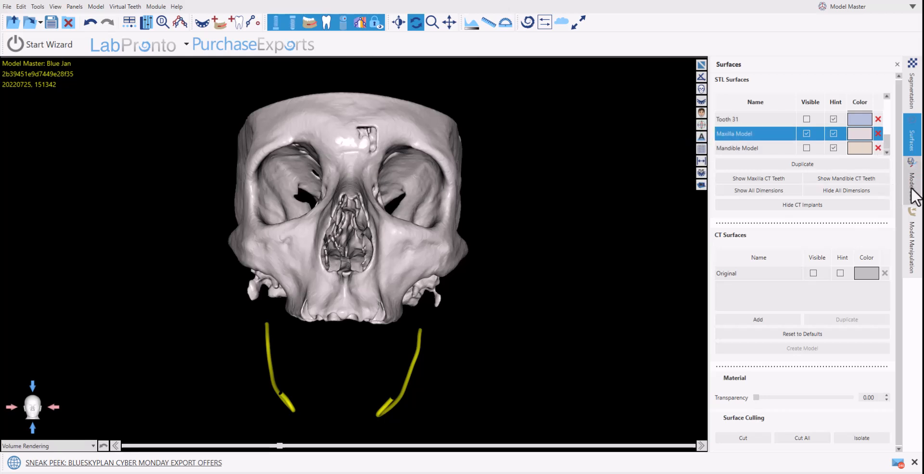
Step: Switch to the Model Edit panel and scroll down to its Plane Cut section
left_click(146, 22)
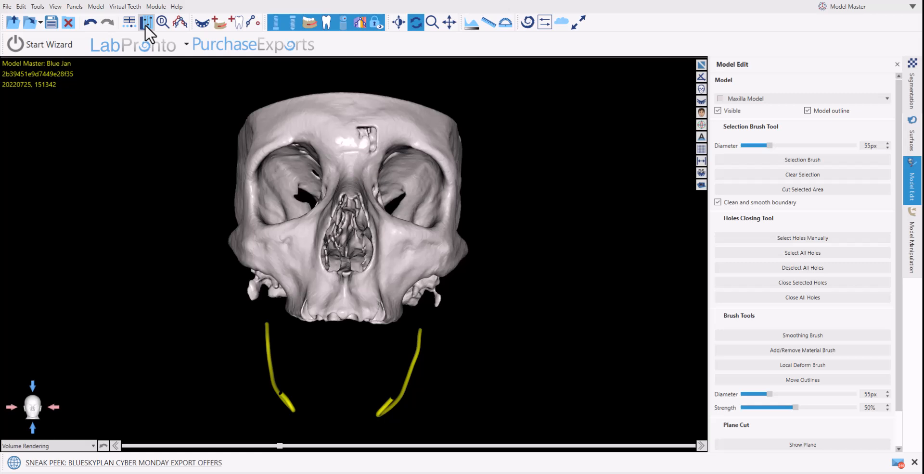
left_click(145, 22)
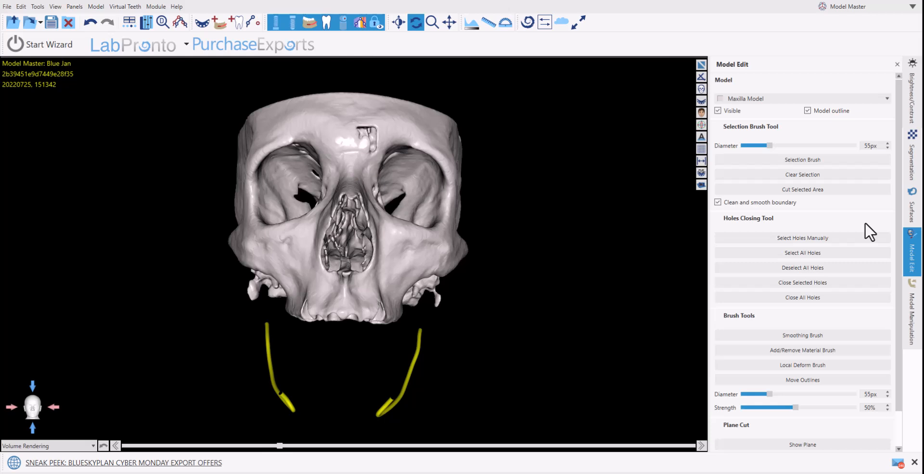
scroll("down", 3)
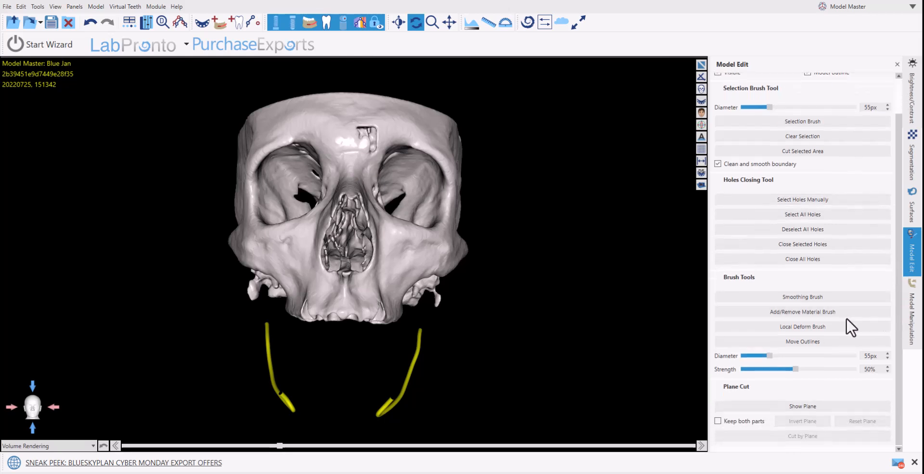
mouse_move(773, 387)
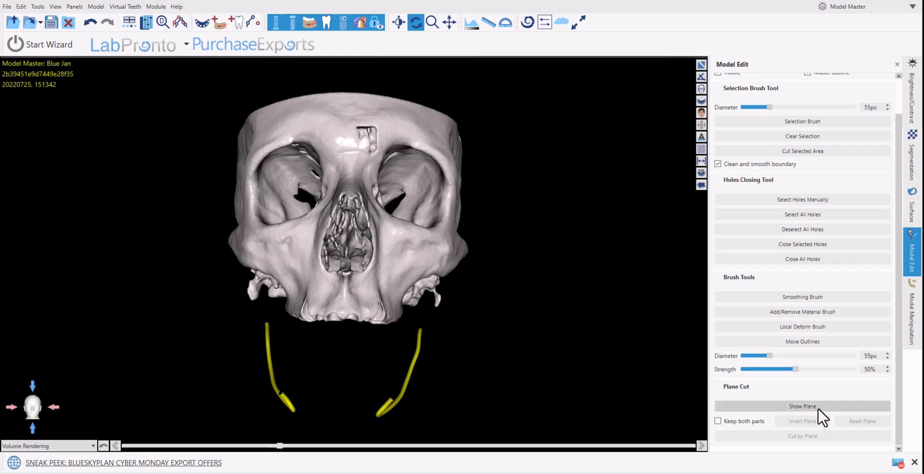
Step: Show the vertical midline cutting plane and cut the maxilla, keeping both parts
left_click(801, 406)
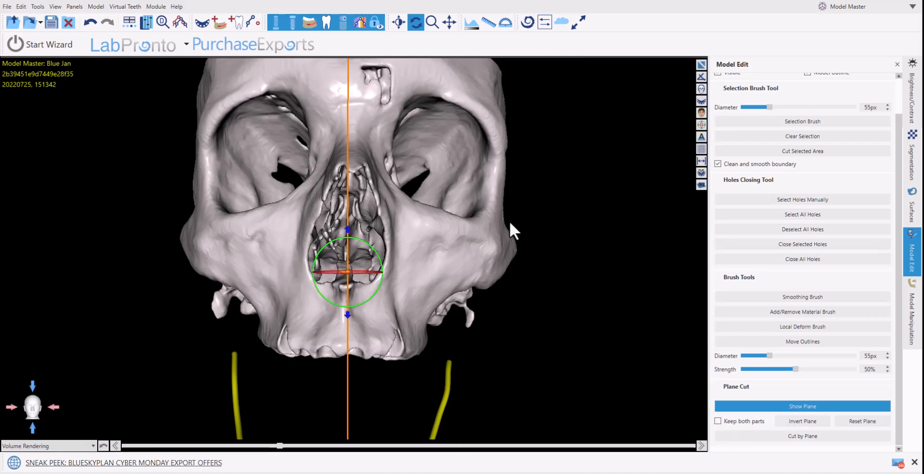
mouse_move(732, 393)
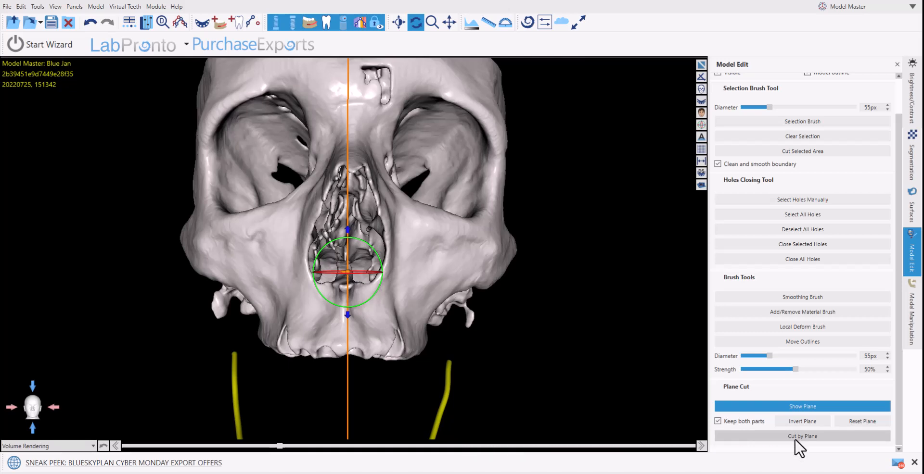
left_click(801, 435)
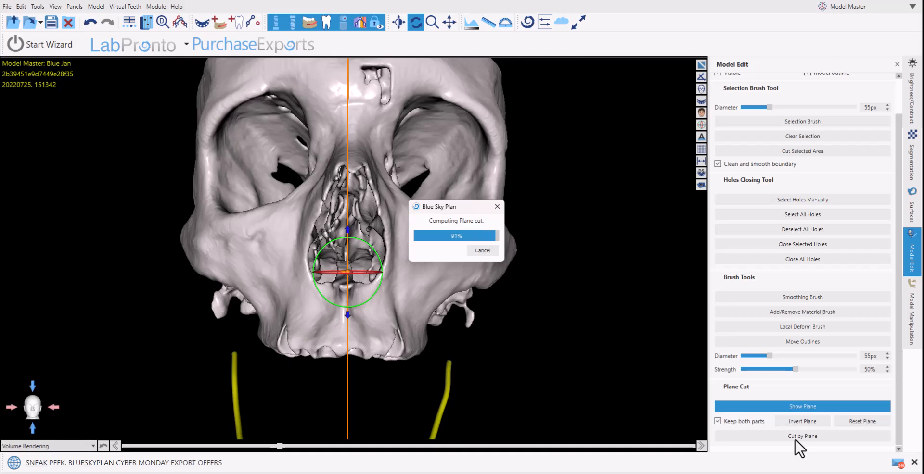
left_click(802, 436)
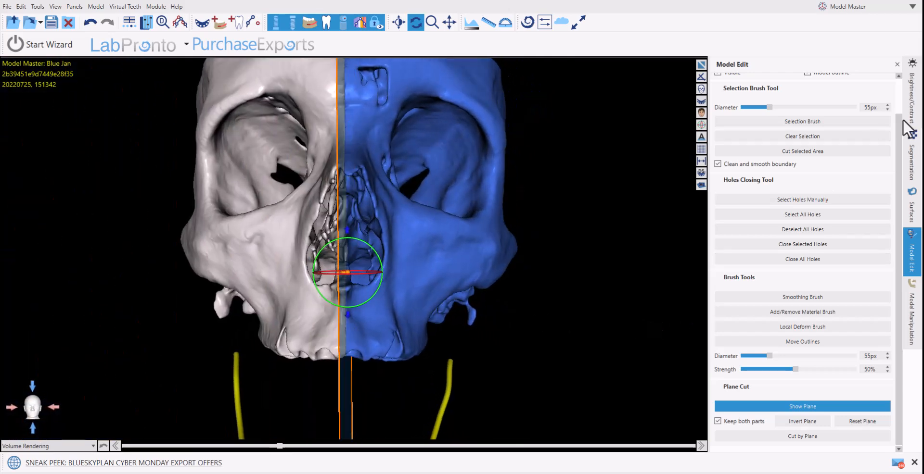
Step: In the Surfaces list, toggle visibility to check each half and select the Plane cut remainder
left_click(911, 205)
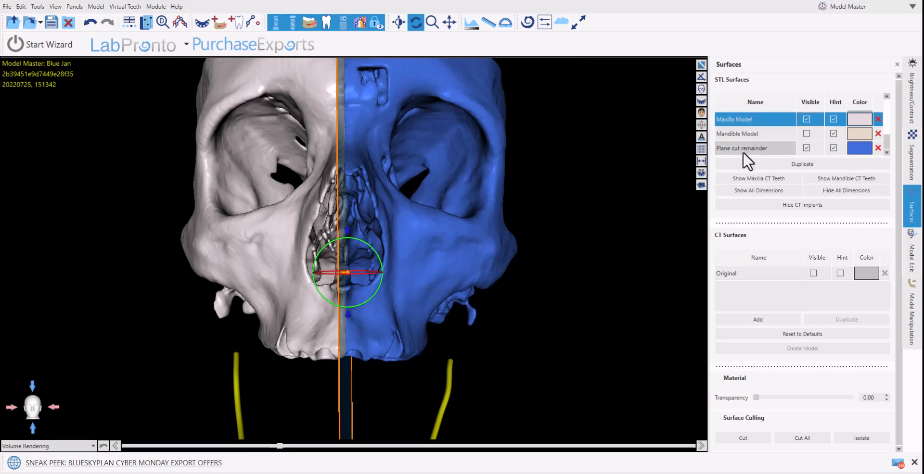
mouse_move(751, 160)
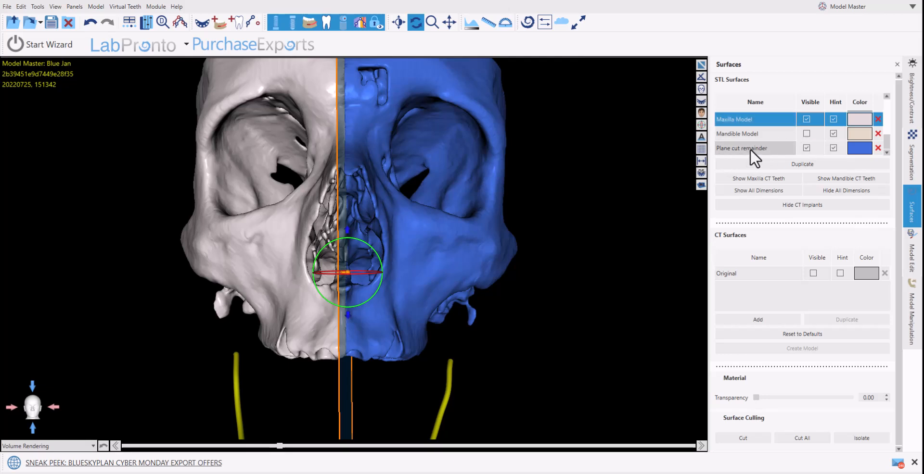
left_click(806, 148)
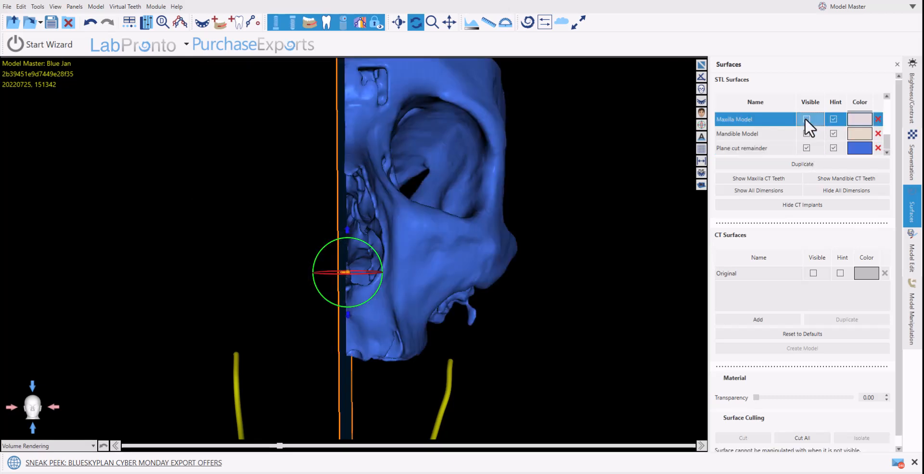
left_click(806, 120)
type("Left")
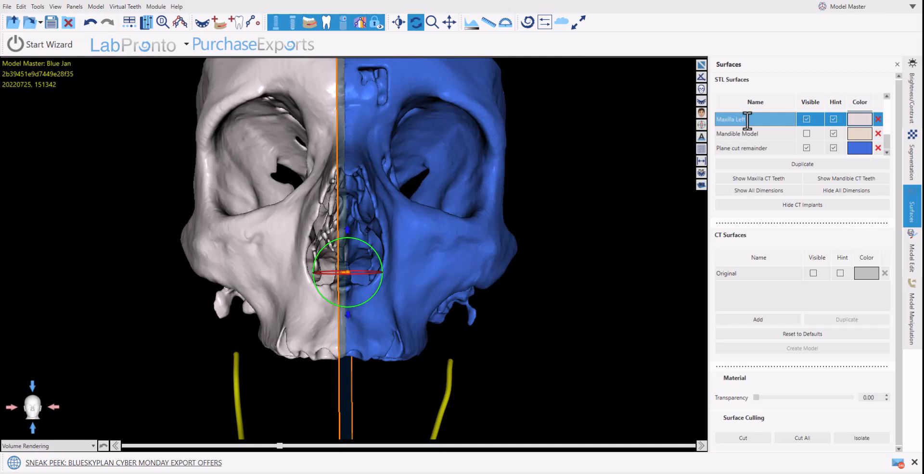
left_click(754, 148)
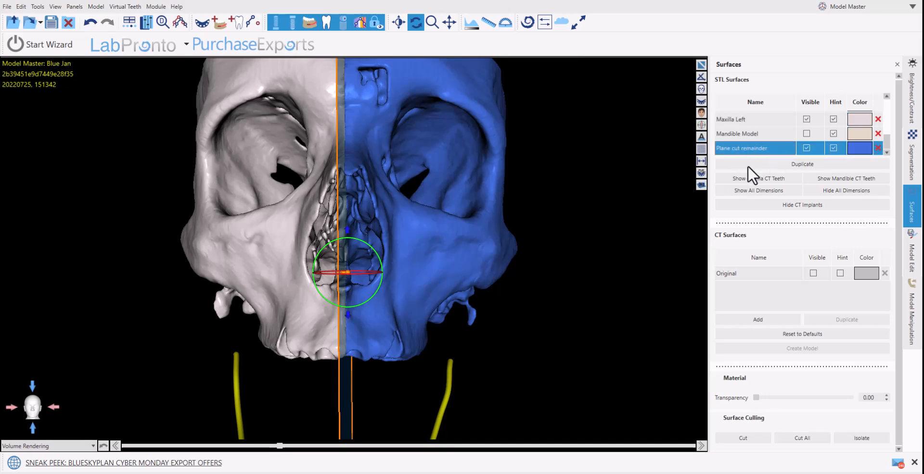
Step: Rename the halves to 'Maxilla Left' and 'Maxilla Right' and verify by toggling Maxilla Right's visibility
left_click(89, 22)
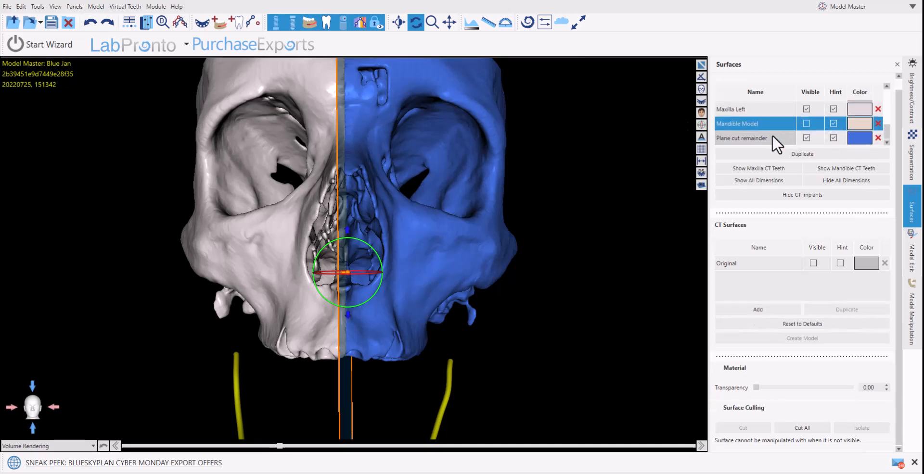
right_click(741, 137)
type("Maxilla Rig")
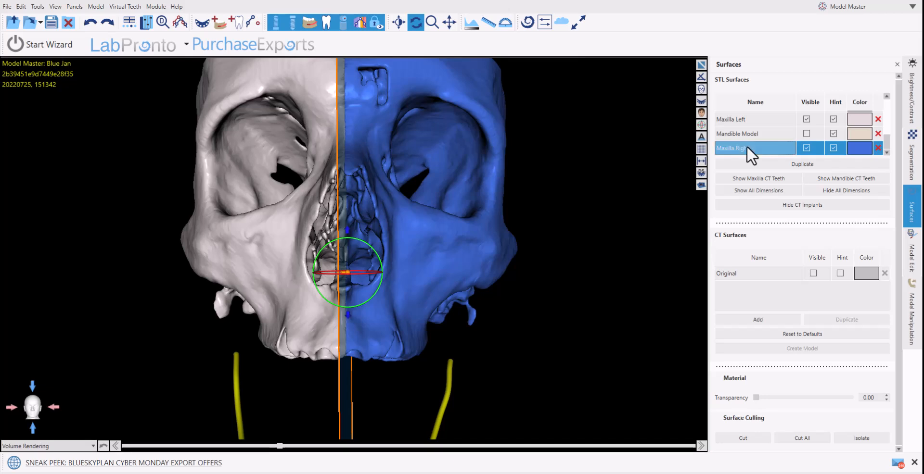
left_click(806, 148)
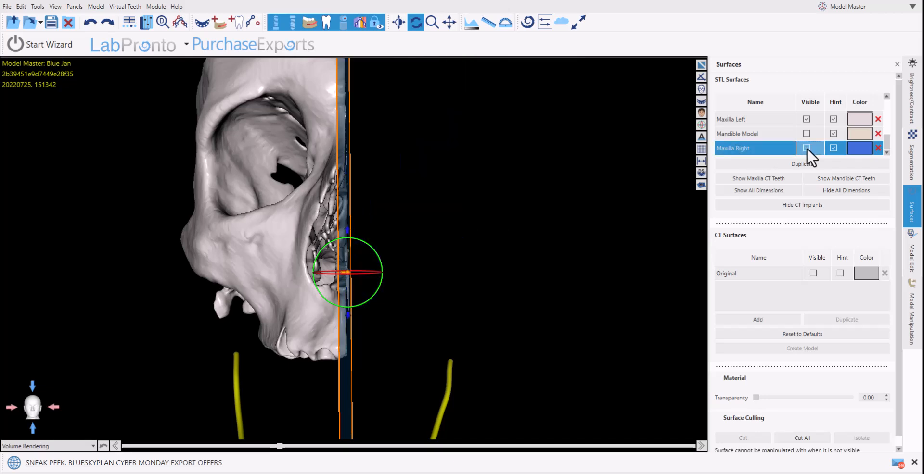
left_click(807, 148)
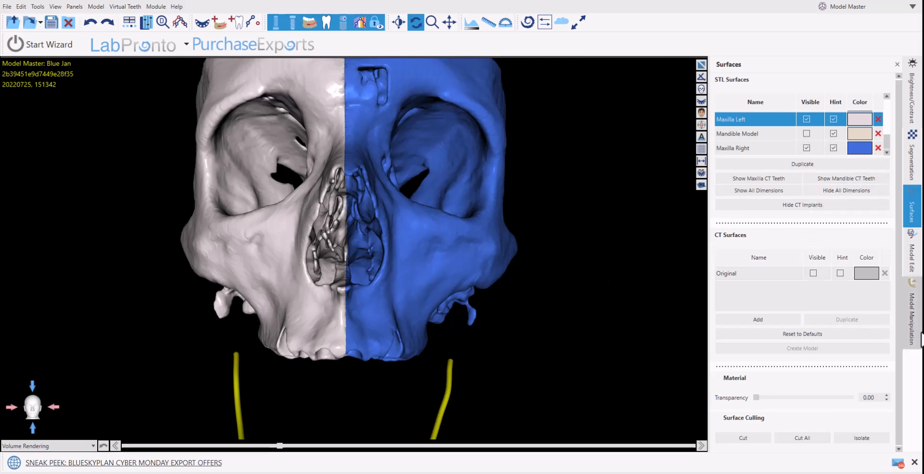
Step: In Model Manipulation, manually drag Maxilla Right outward, then start manual movement on Maxilla Left
left_click(911, 313)
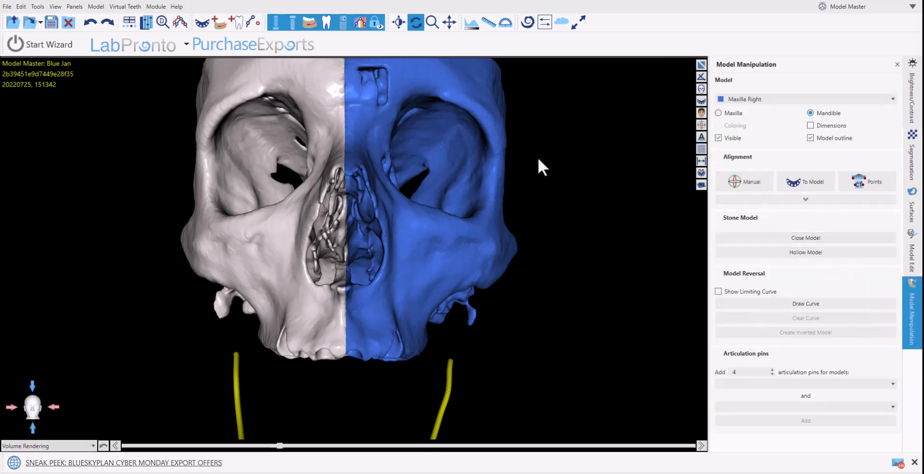
mouse_move(749, 202)
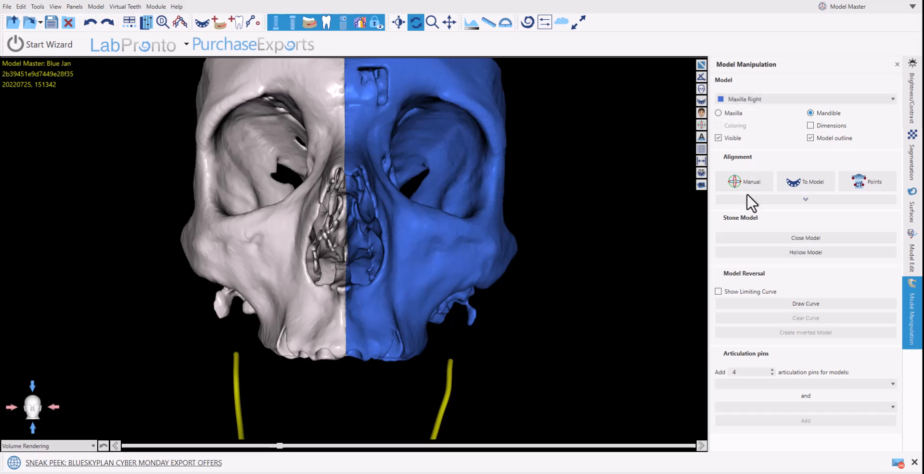
left_click(744, 182)
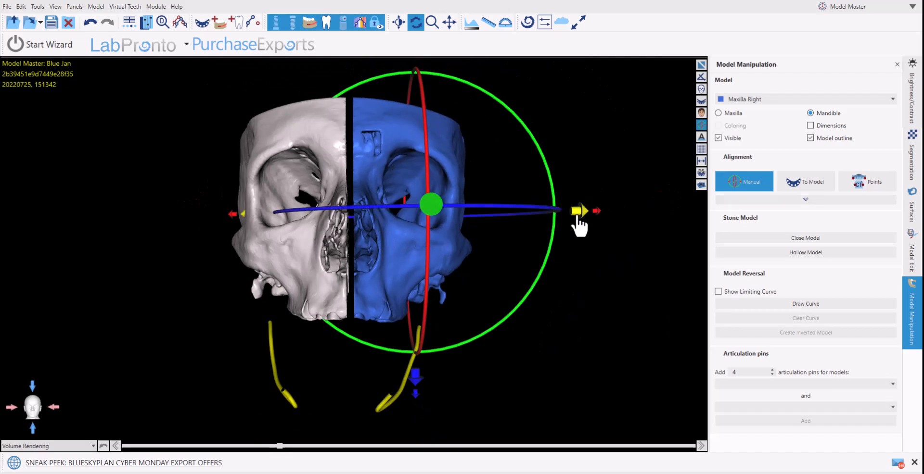
mouse_move(309, 297)
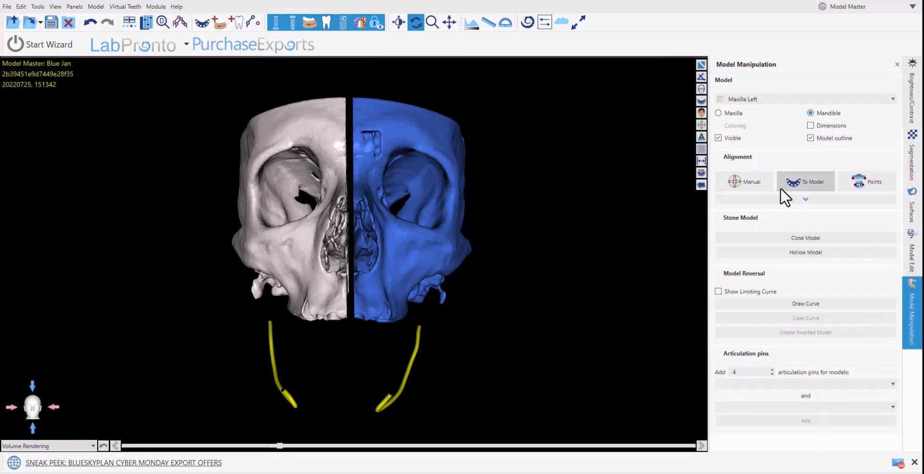
left_click(744, 181)
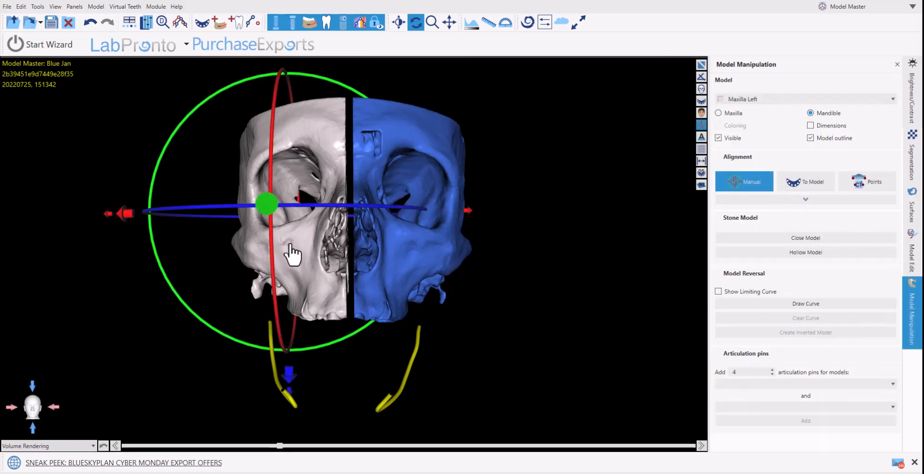